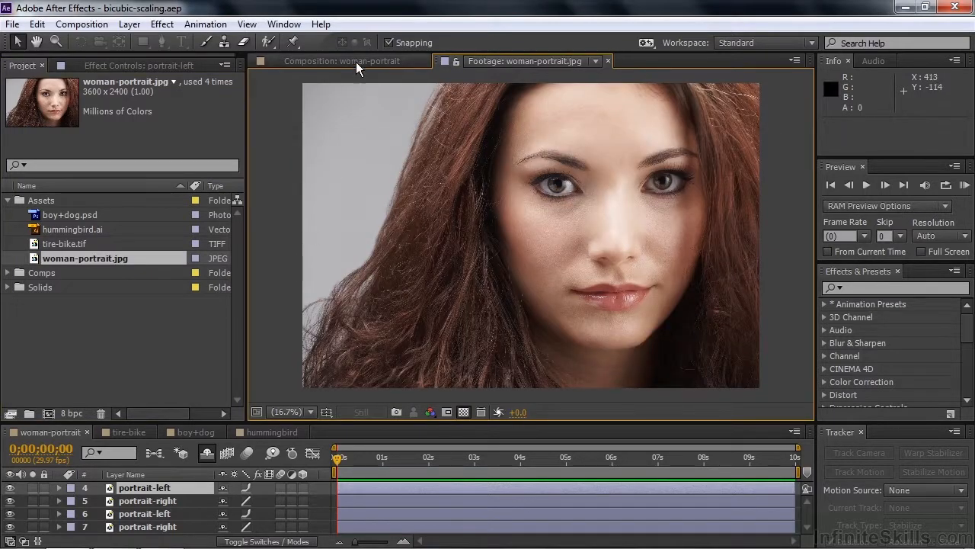
# Step: Show the woman-portrait composition's side-by-side Bicubic vs Bilinear close-up of the eyes
pyautogui.click(343, 61)
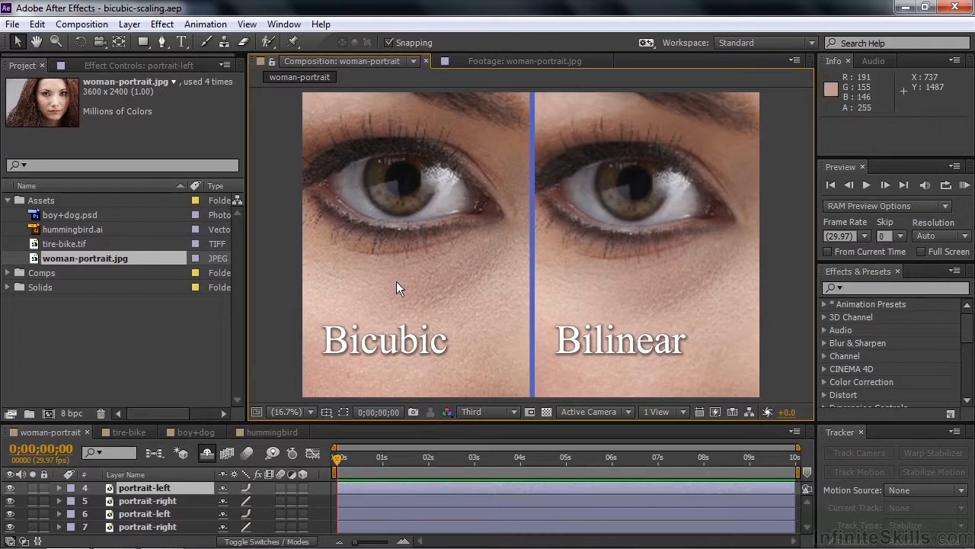
pyautogui.moveTo(684, 287)
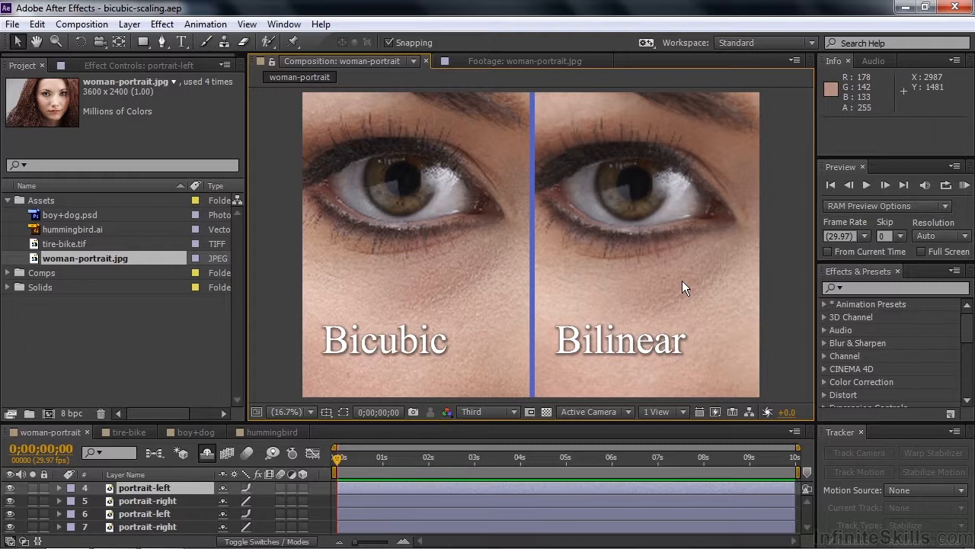
pyautogui.moveTo(732, 268)
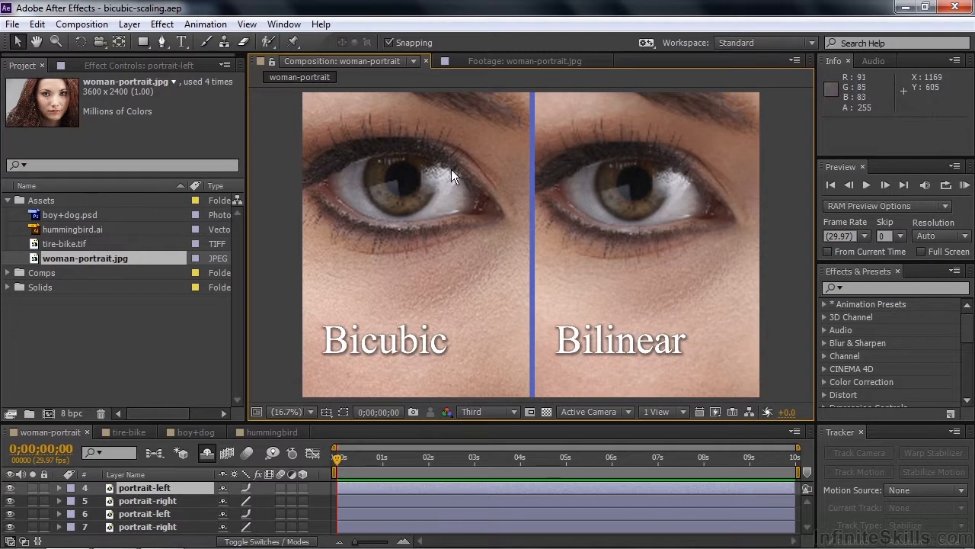
pyautogui.moveTo(444, 177)
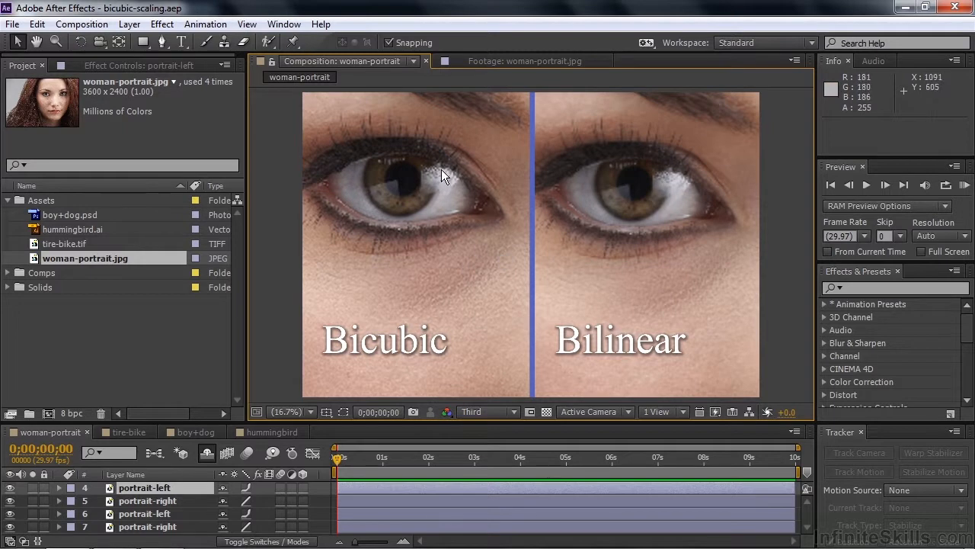
pyautogui.moveTo(687, 189)
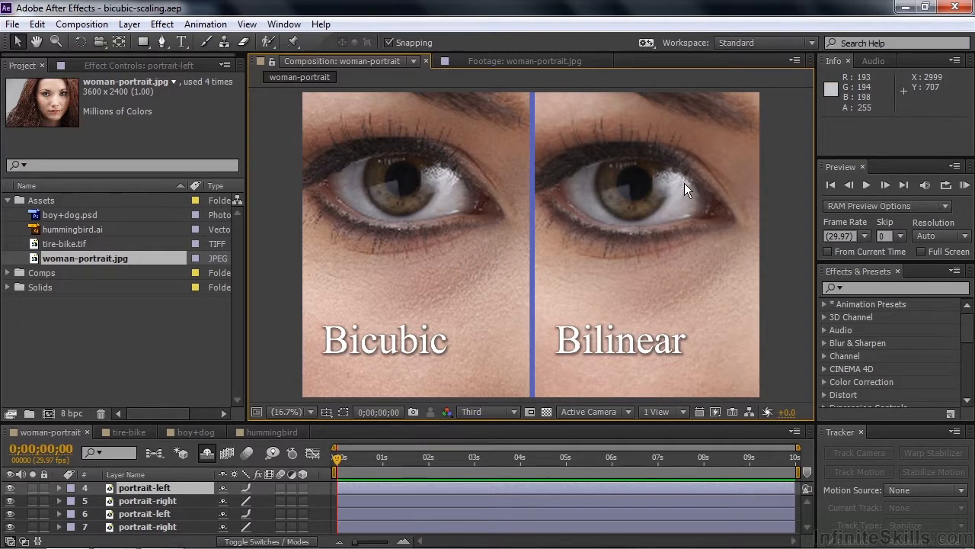
pyautogui.moveTo(692, 198)
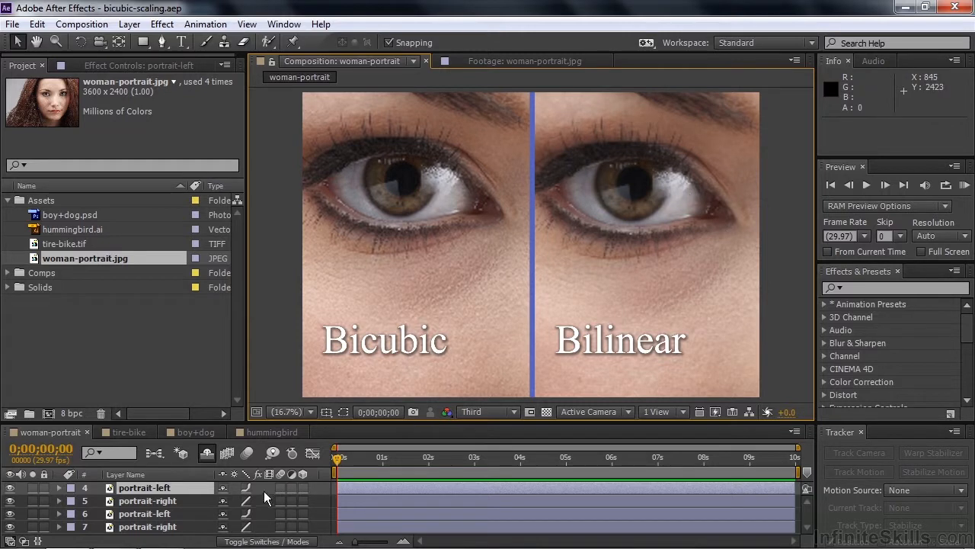
pyautogui.moveTo(247, 475)
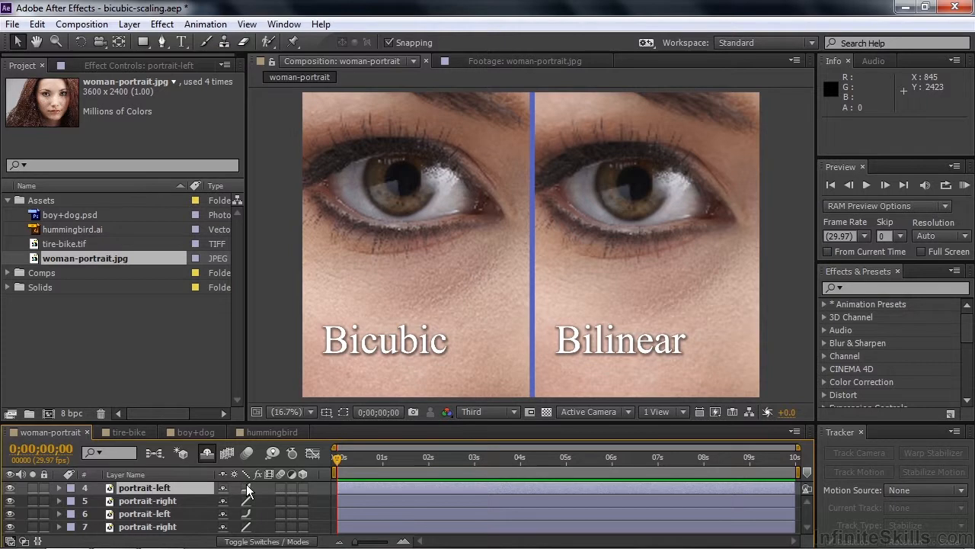
pyautogui.moveTo(188, 495)
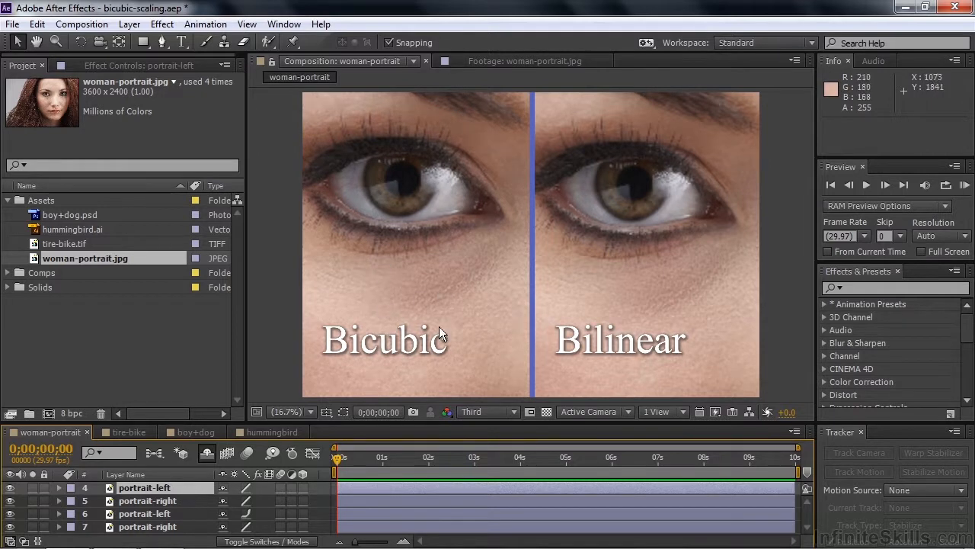
pyautogui.moveTo(430, 317)
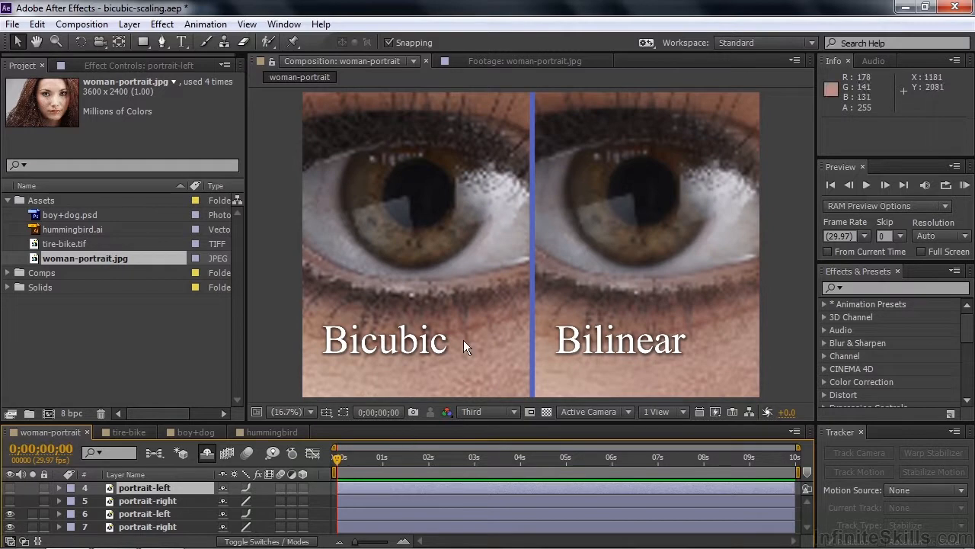
pyautogui.moveTo(568, 173)
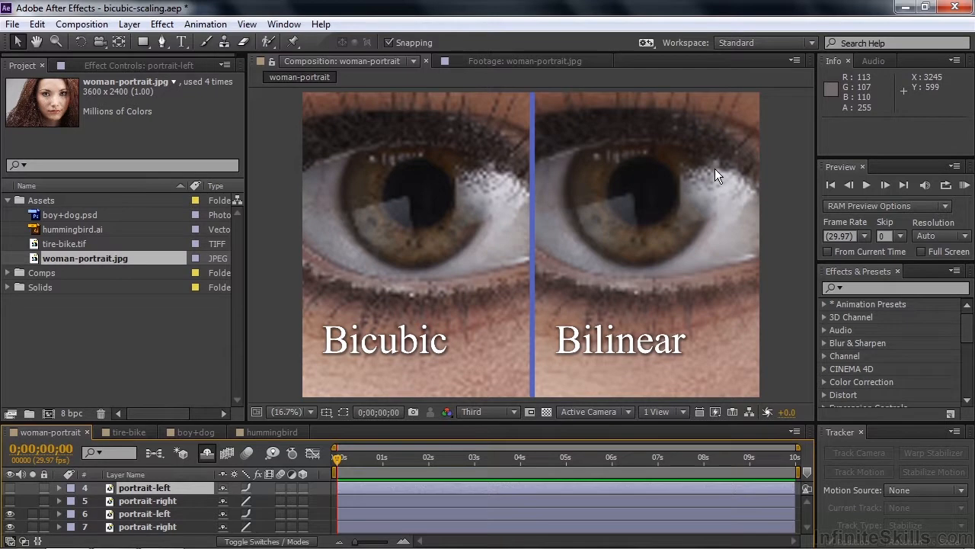
pyautogui.moveTo(243, 489)
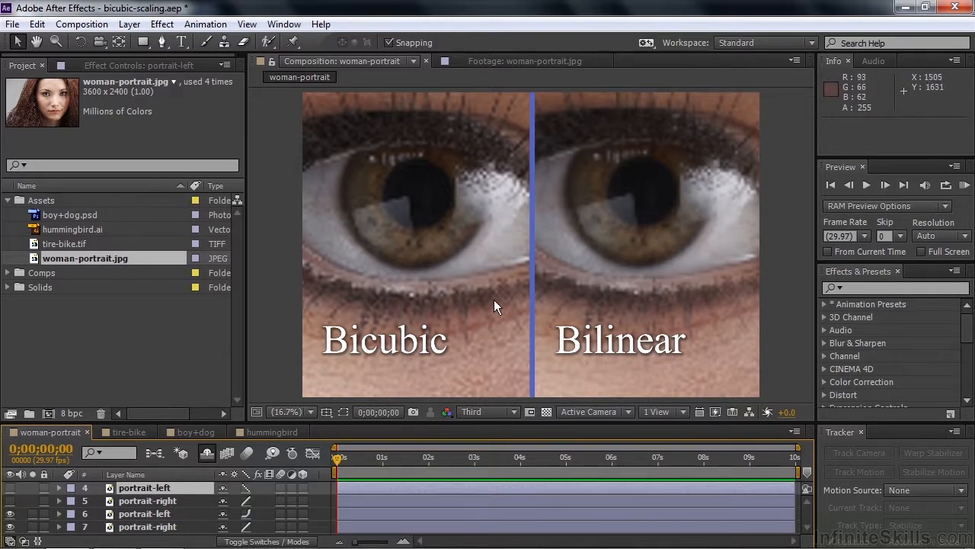
pyautogui.moveTo(475, 321)
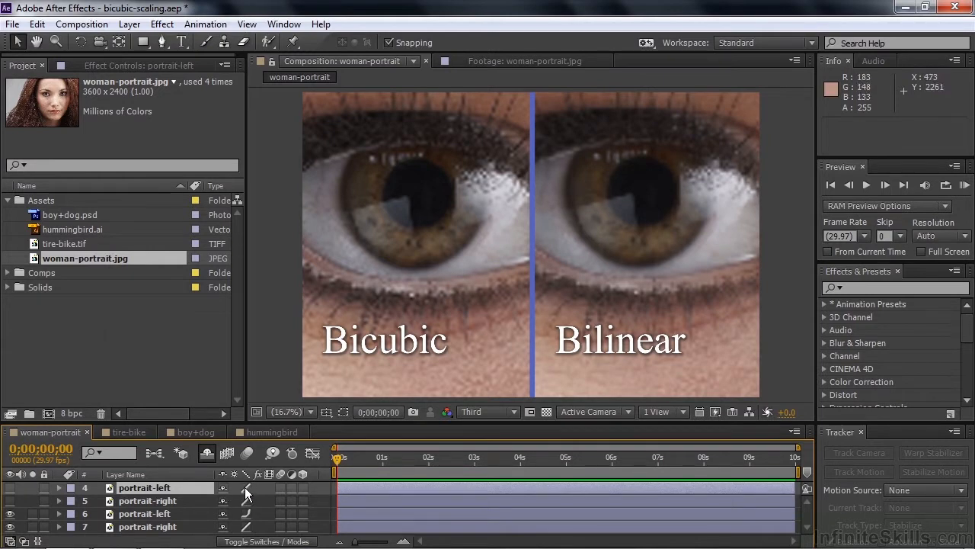
pyautogui.moveTo(440, 306)
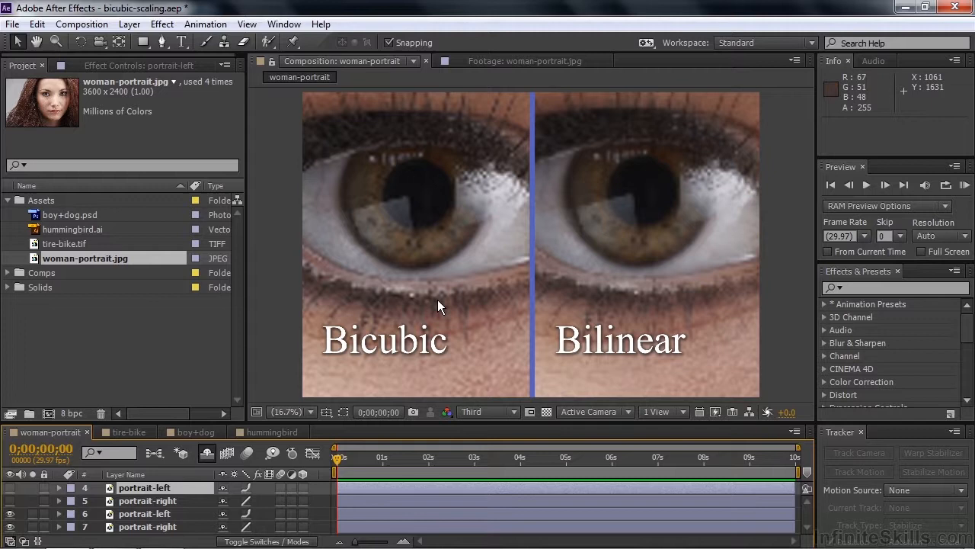
pyautogui.moveTo(594, 263)
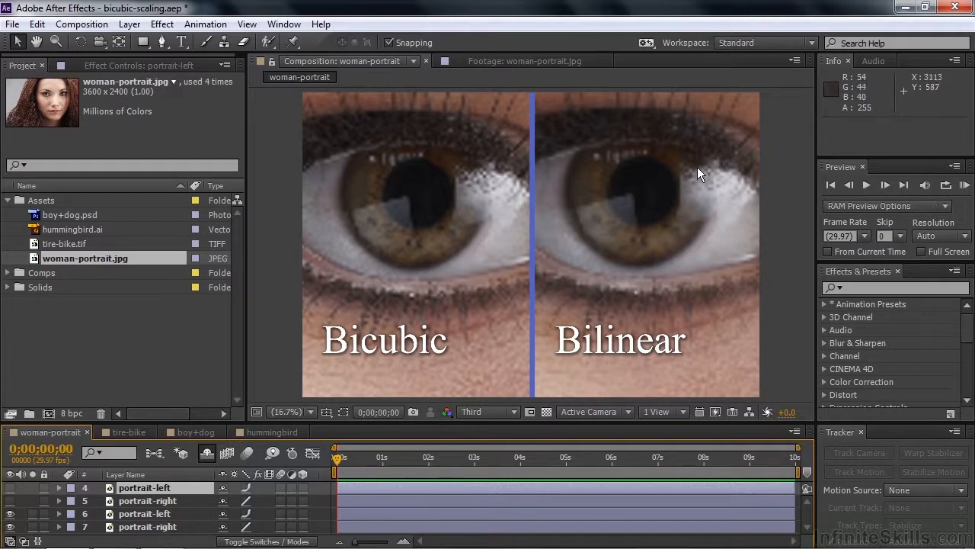
pyautogui.moveTo(724, 173)
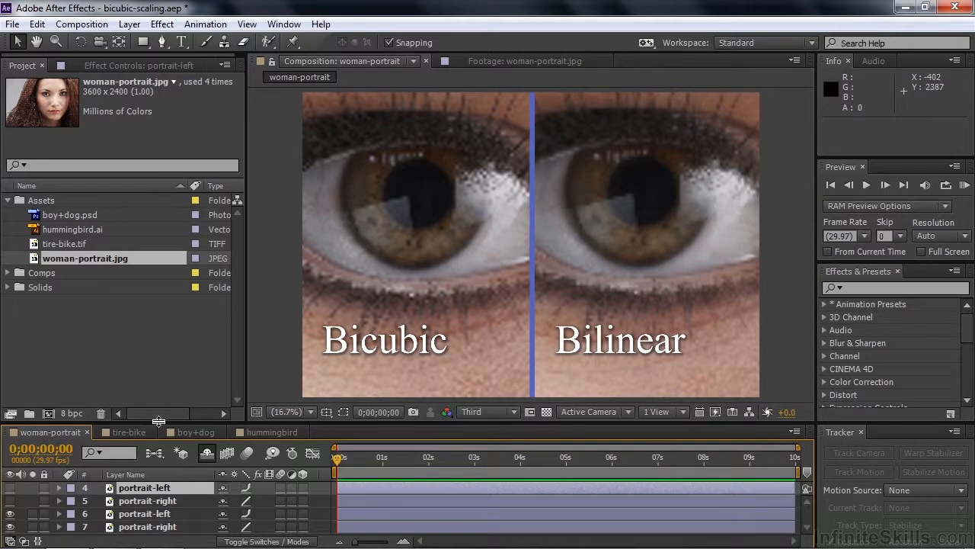
pyautogui.click(126, 431)
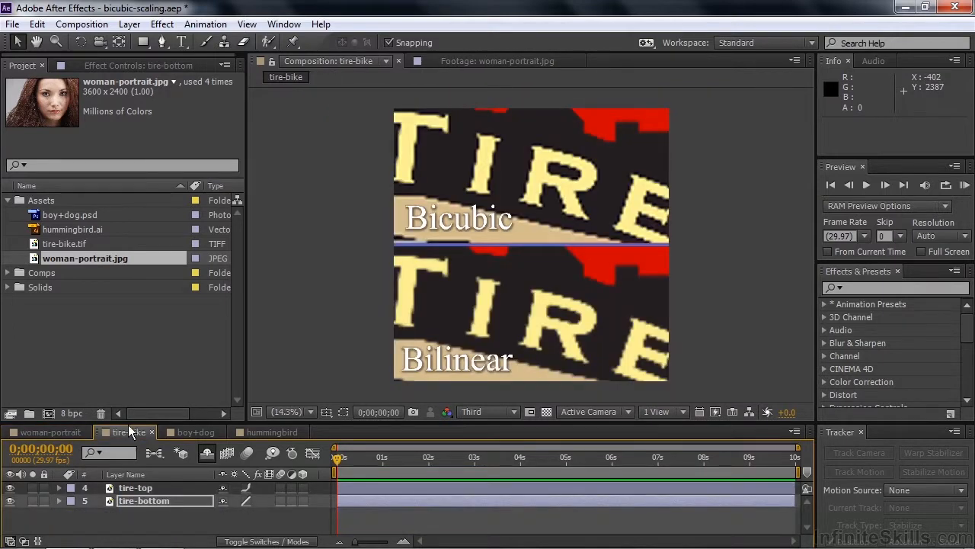
pyautogui.doubleClick(64, 243)
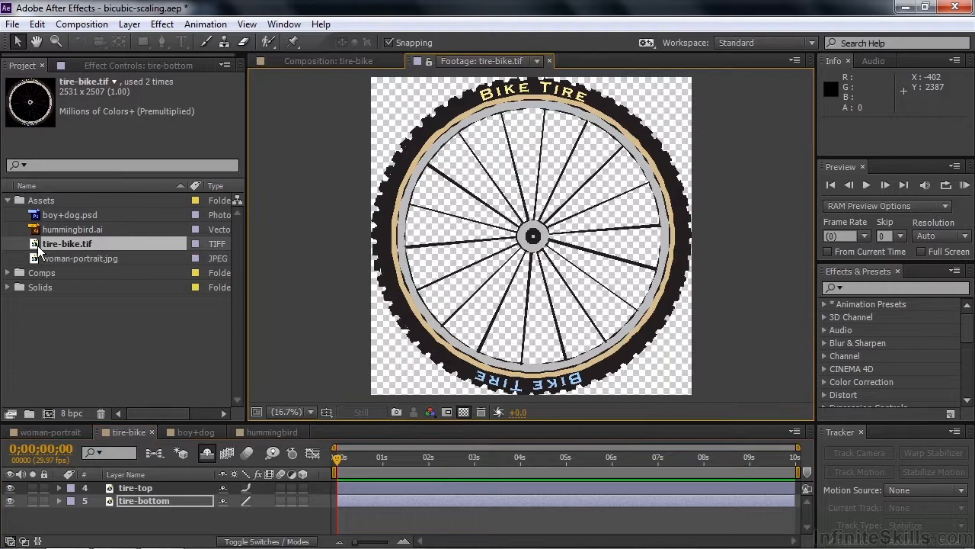
pyautogui.click(329, 61)
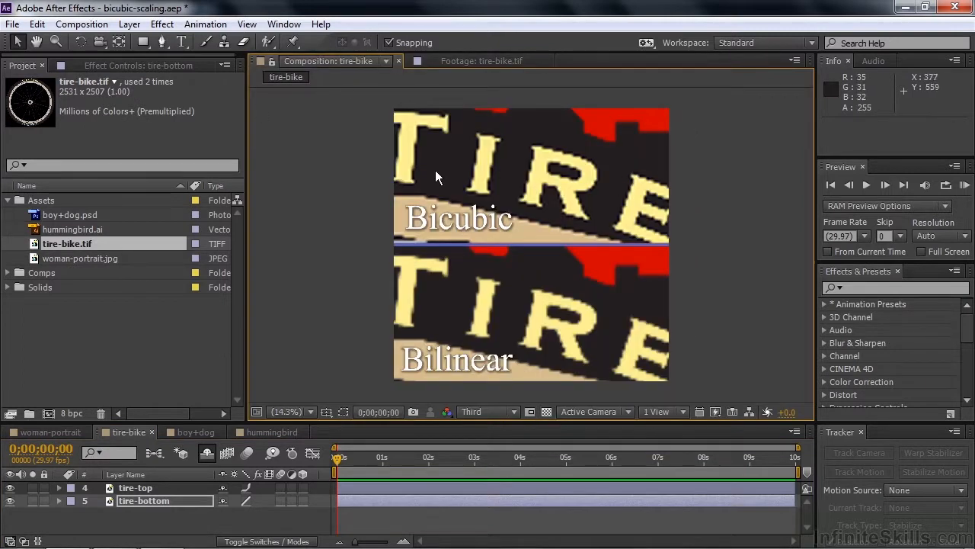
pyautogui.moveTo(483, 279)
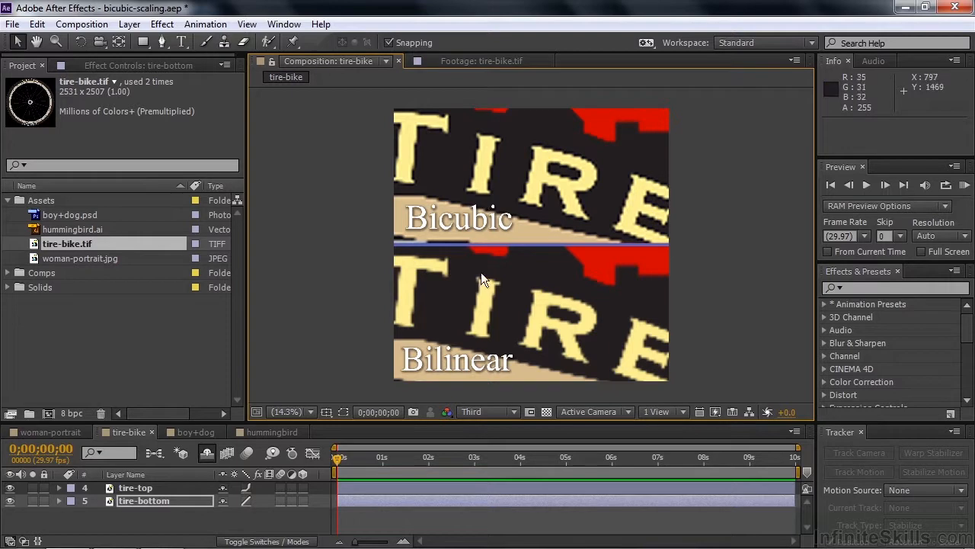
pyautogui.moveTo(480, 347)
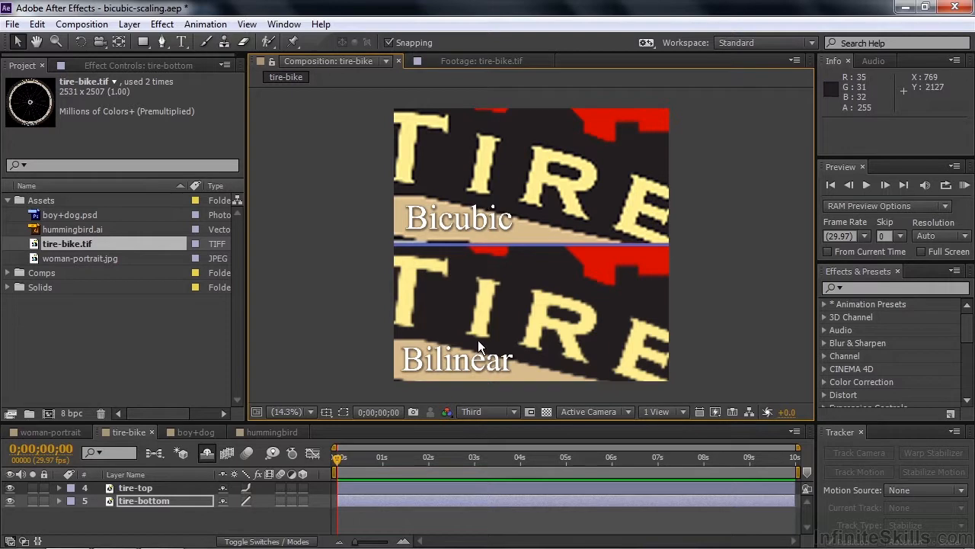
pyautogui.moveTo(575, 309)
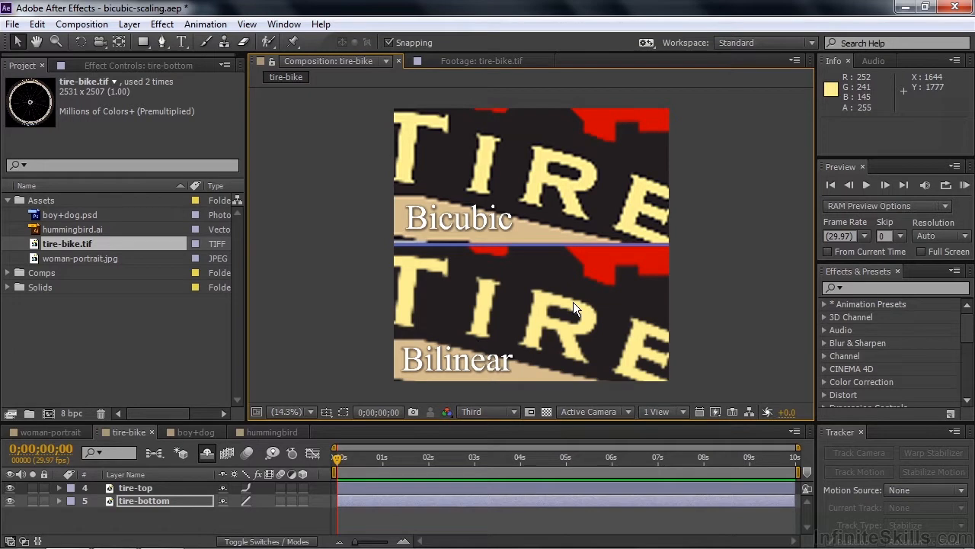
pyautogui.moveTo(342, 434)
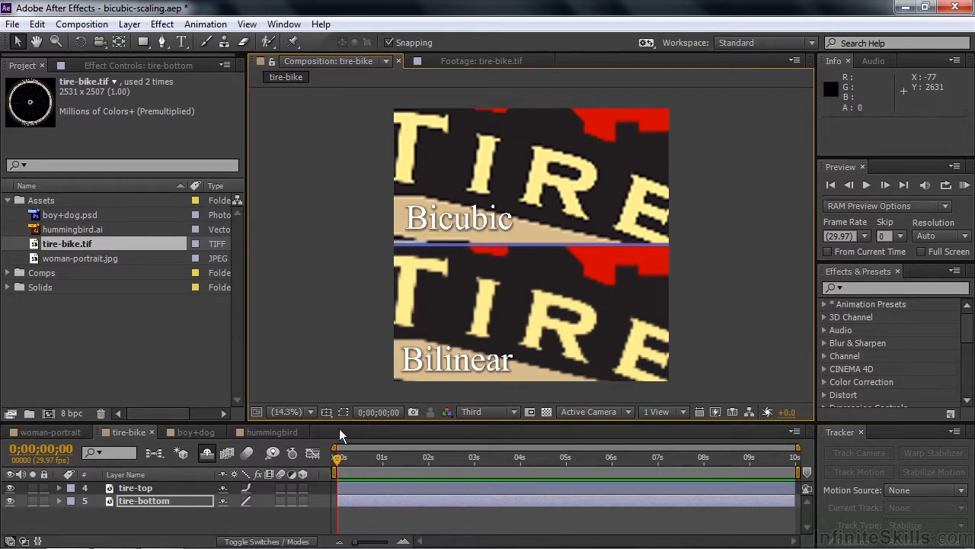
pyautogui.click(284, 411)
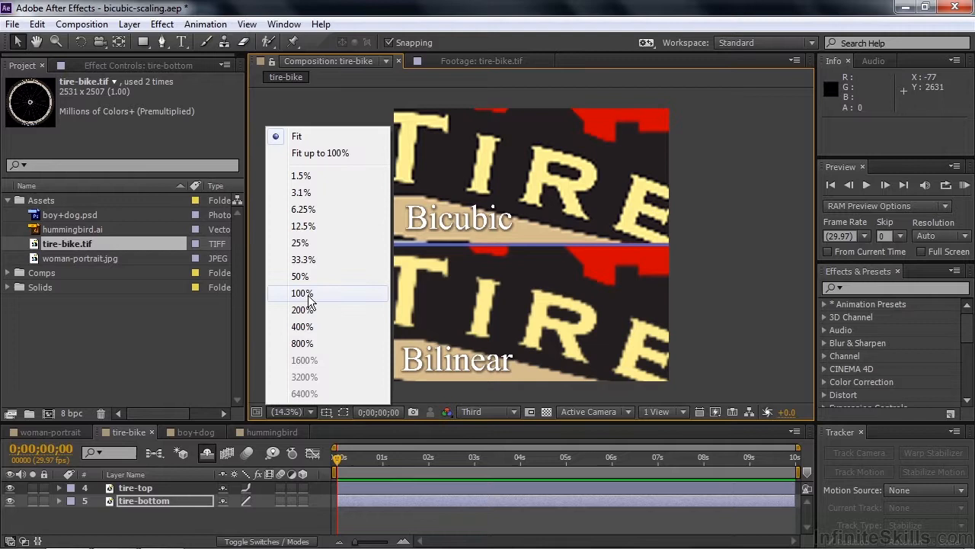
# Step: View the tire-bike composition at 100% and pan over the TIRE lettering edges
pyautogui.click(299, 292)
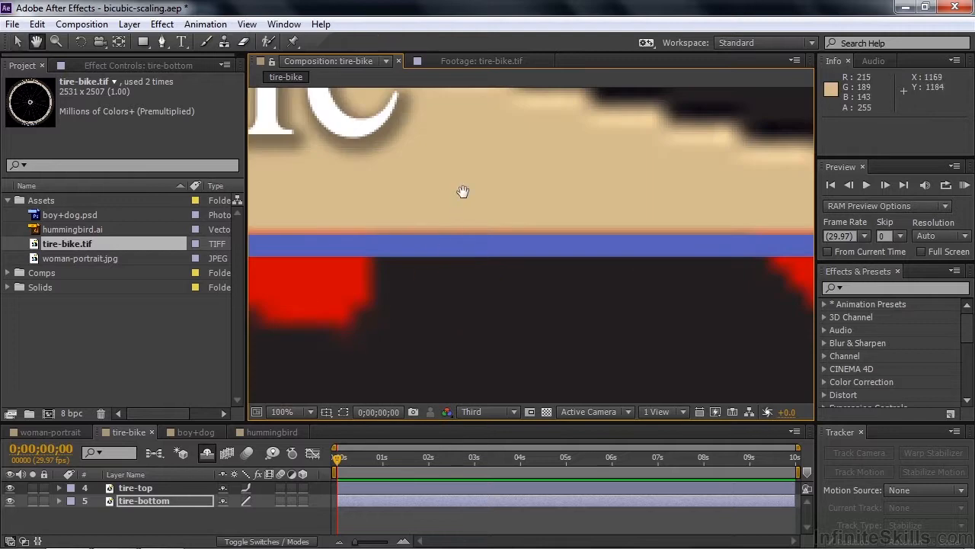
pyautogui.moveTo(463, 192); pyautogui.dragTo(481, 272)
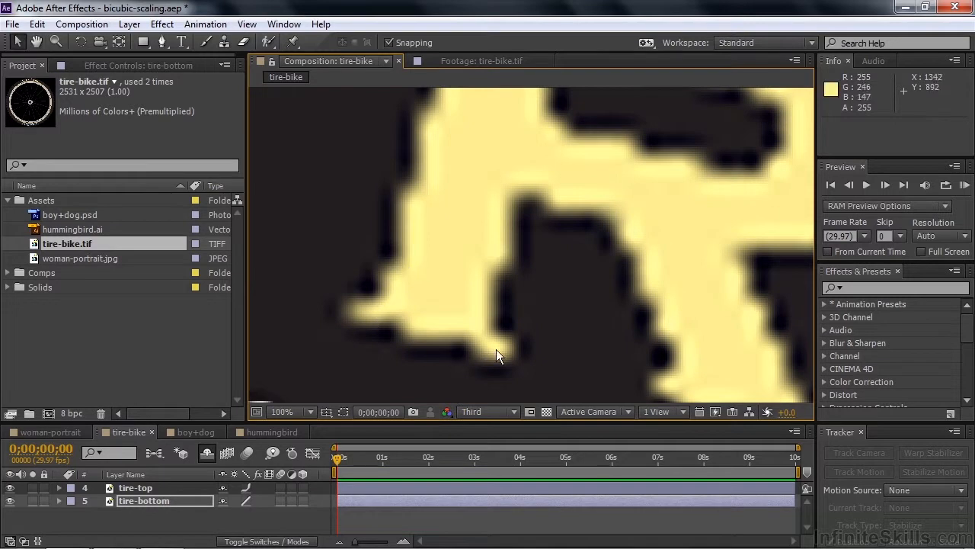
pyautogui.moveTo(619, 326)
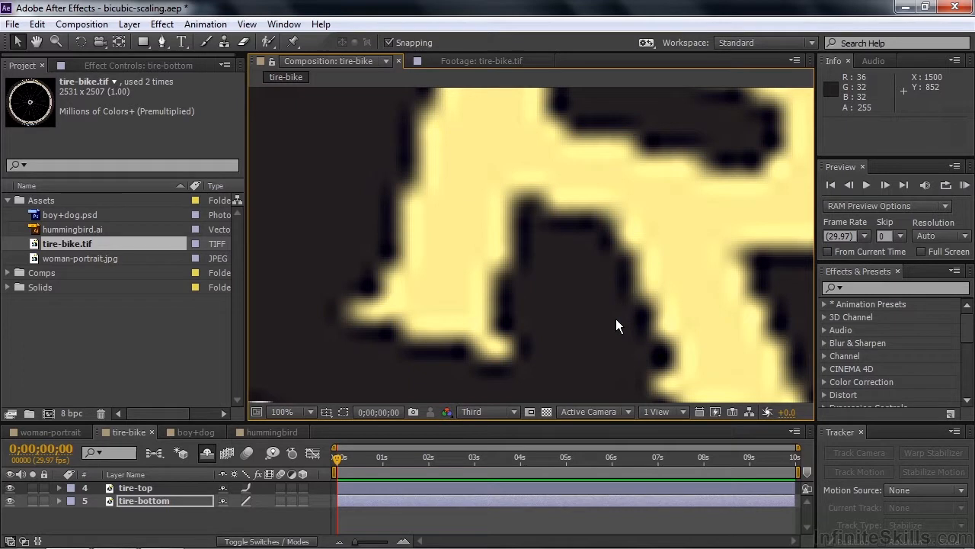
pyautogui.click(285, 412)
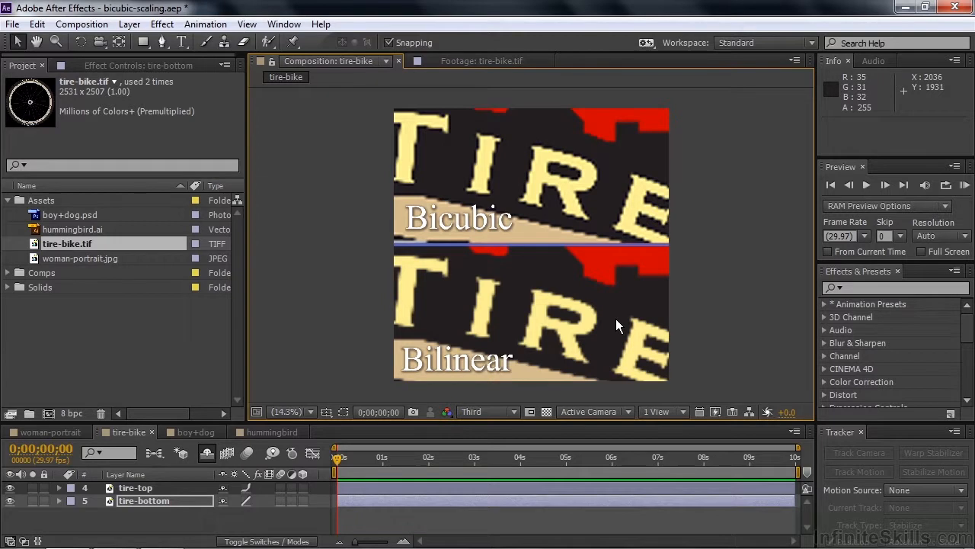
pyautogui.click(287, 411)
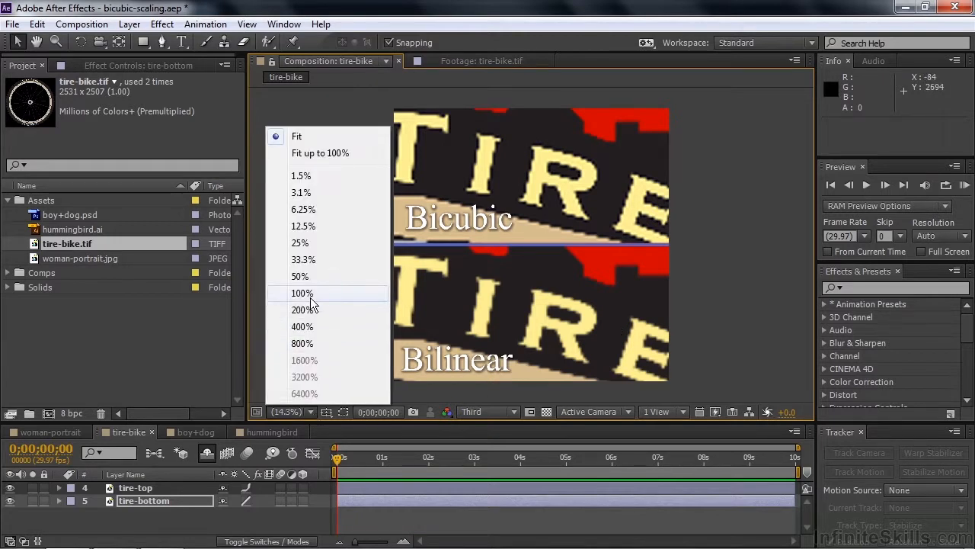
pyautogui.click(301, 293)
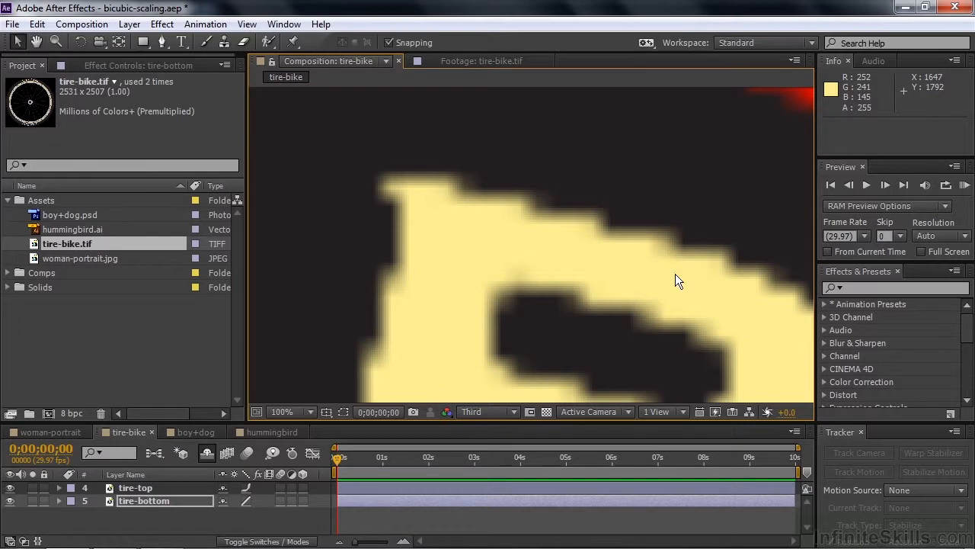
pyautogui.moveTo(419, 383)
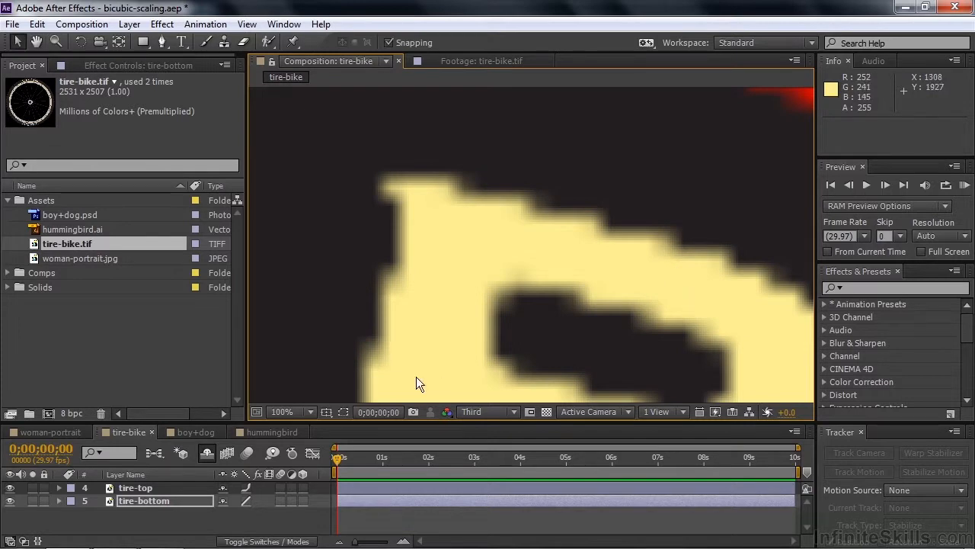
# Step: Preview the original boy+dog.psd artwork, then return to the boy+dog composition at 800% eye scale
pyautogui.click(192, 431)
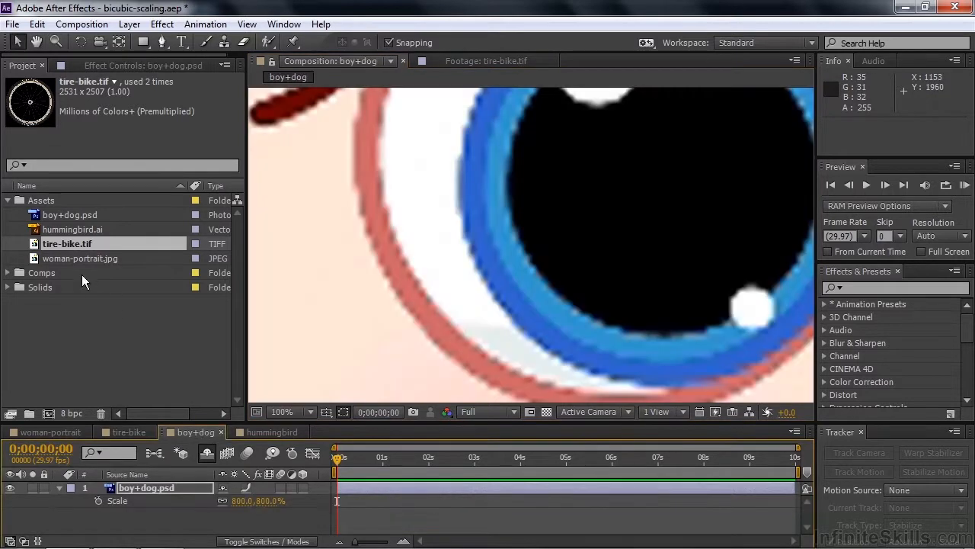
pyautogui.doubleClick(69, 214)
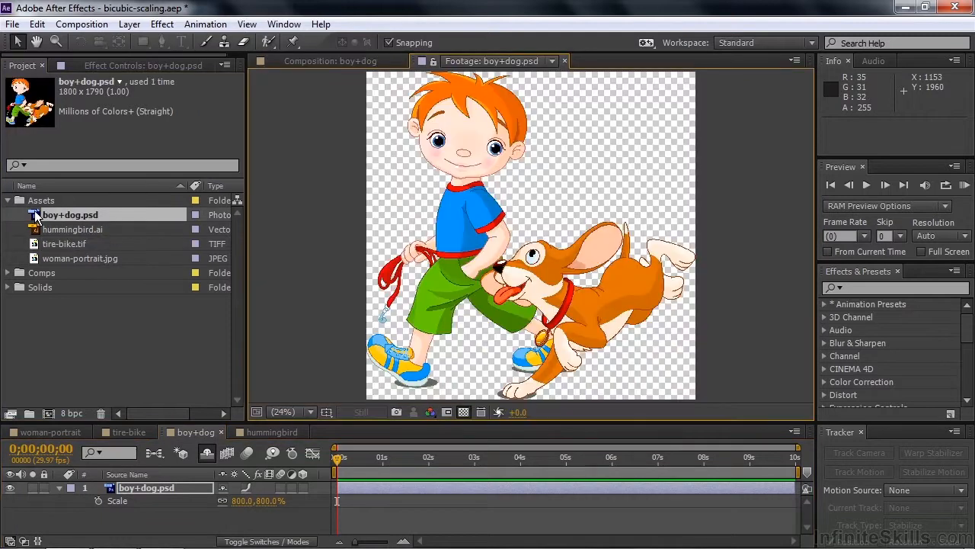
pyautogui.click(331, 61)
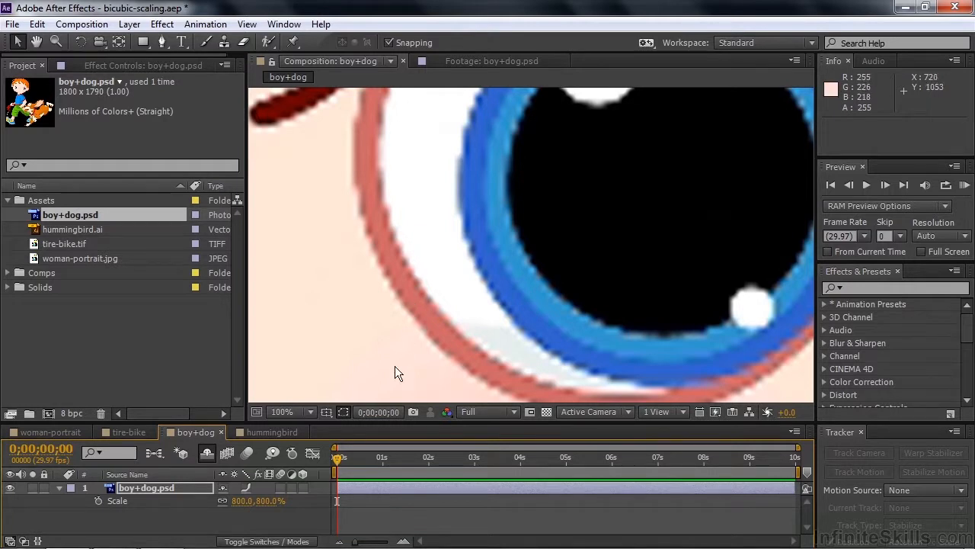
# Step: Enable Continuously Rasterize on the hummingbird.ai layer in the hummingbird composition
pyautogui.click(271, 431)
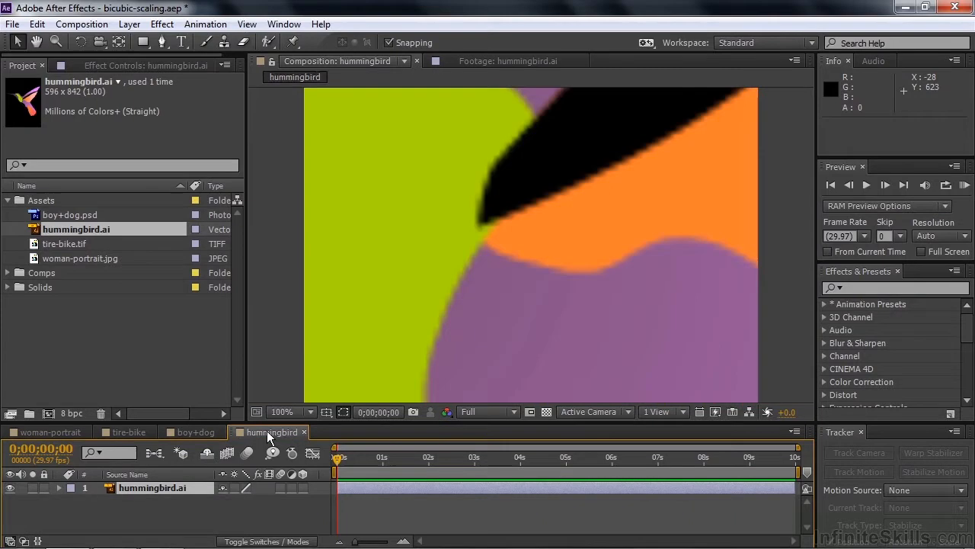
pyautogui.moveTo(38, 229)
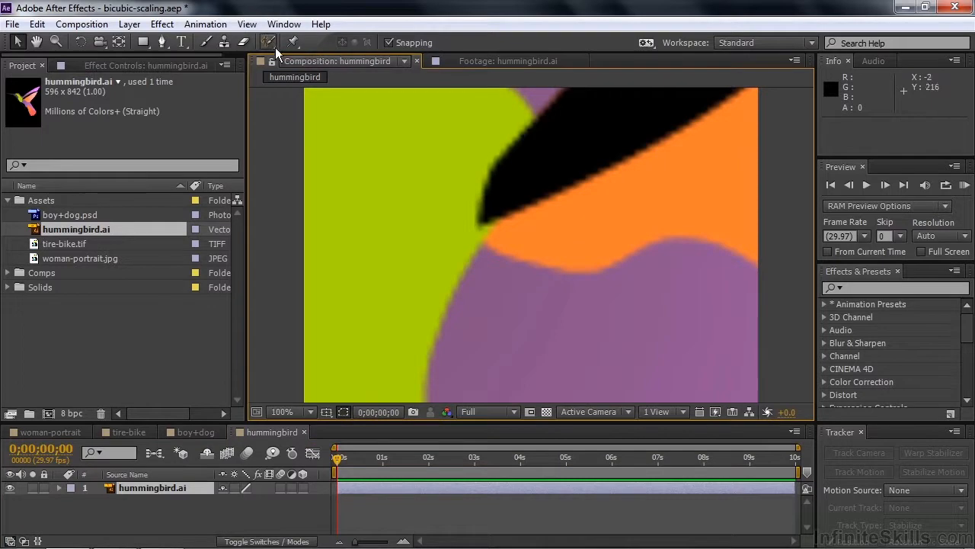
pyautogui.moveTo(581, 295)
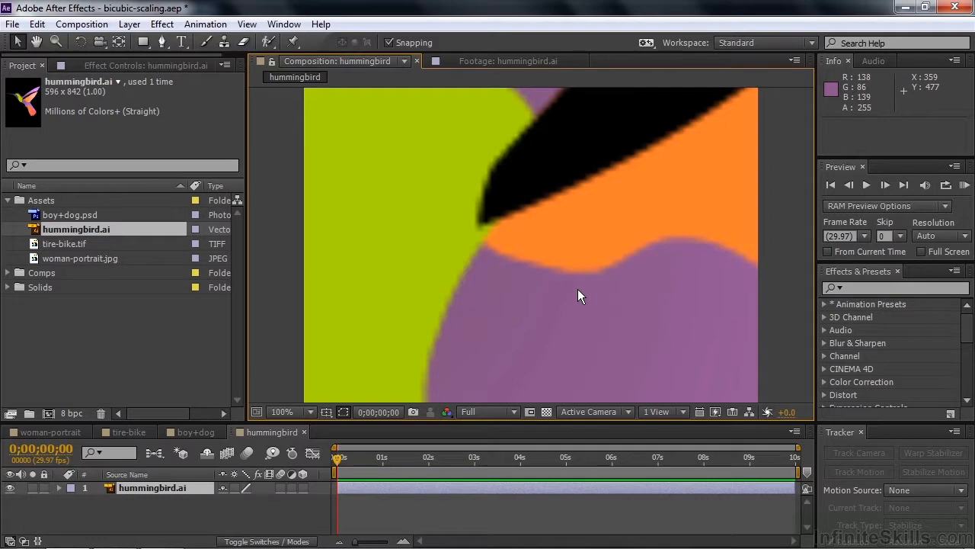
pyautogui.moveTo(244, 495)
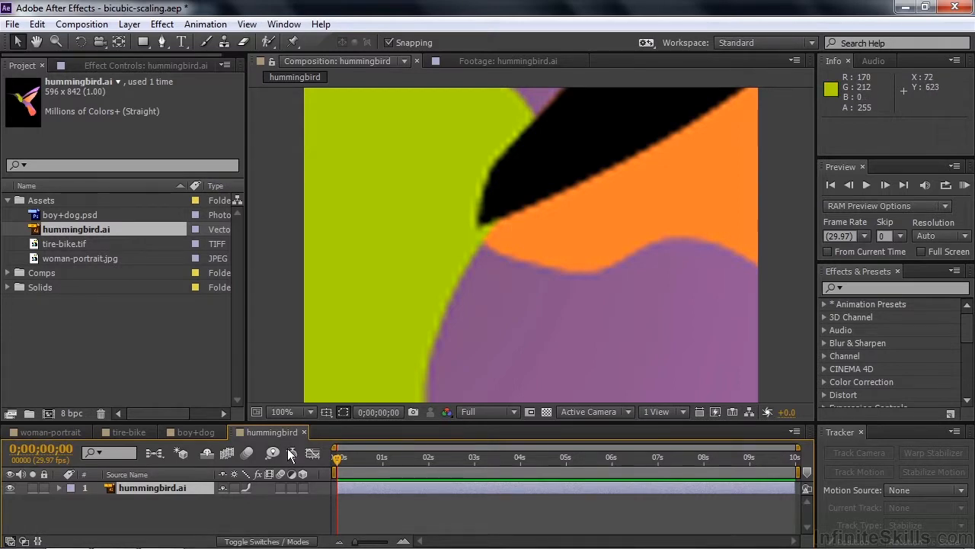
pyautogui.moveTo(236, 473)
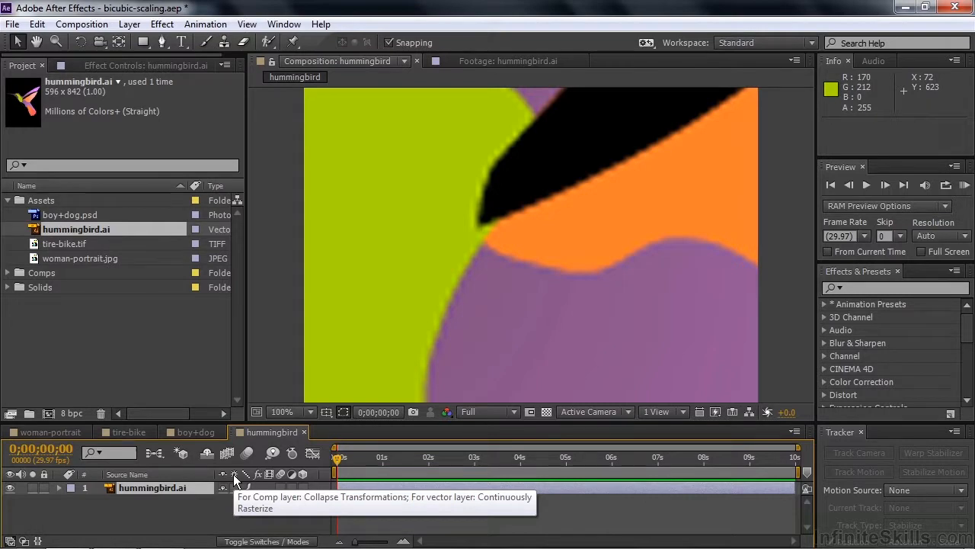
pyautogui.click(234, 486)
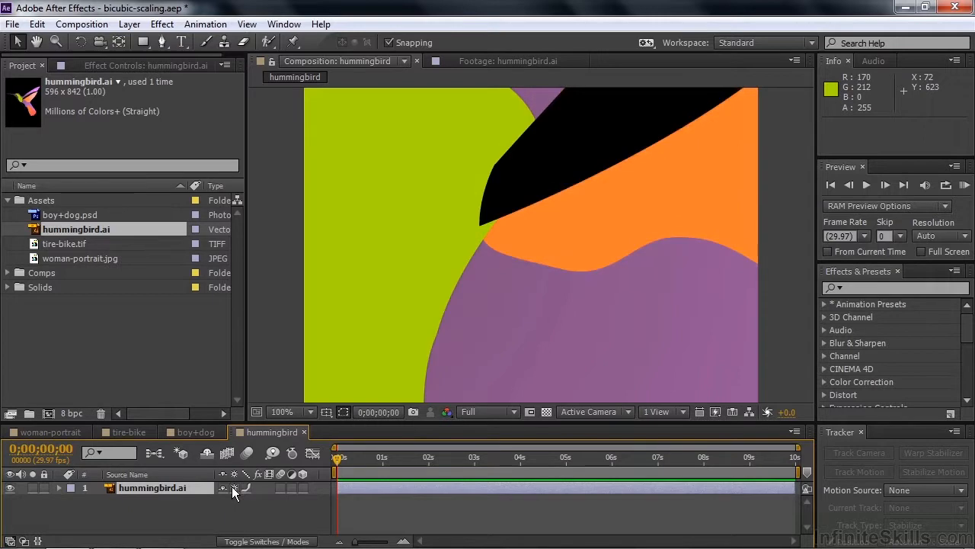